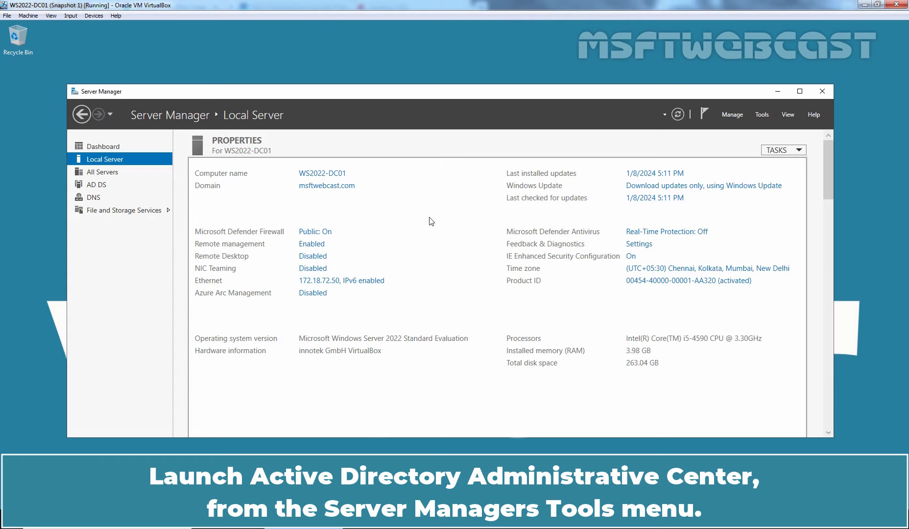
- Show Server Manager's Tools list of administrative tools
left_click(763, 114)
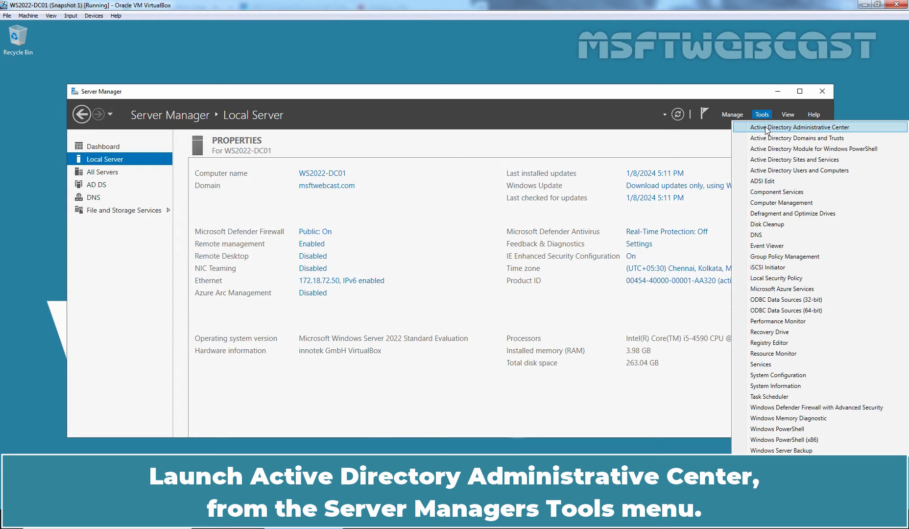
- Launch Active Directory Administrative Center and view the MSFTAdmins OU contents
left_click(810, 128)
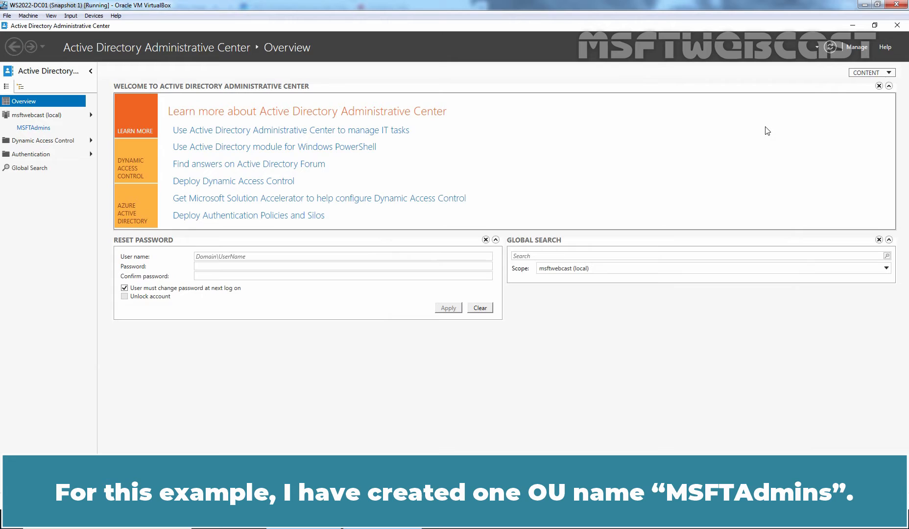
mouse_move(30, 166)
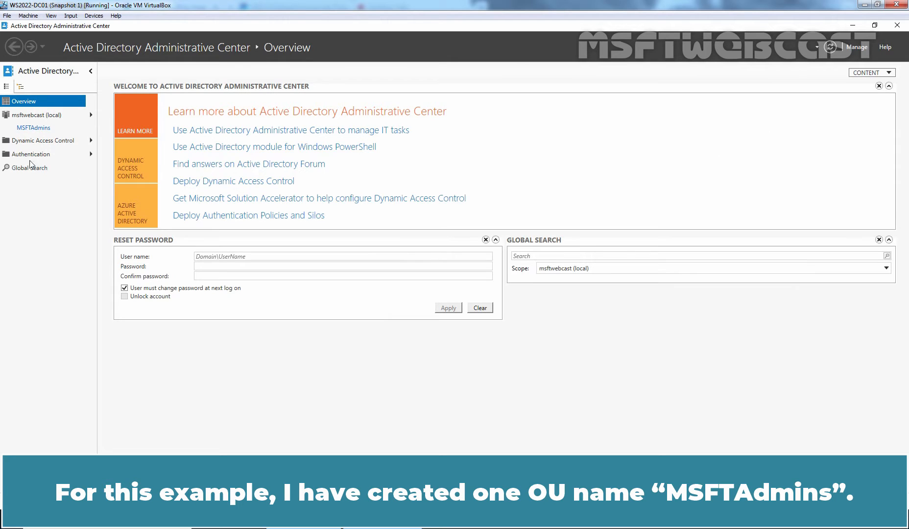
left_click(33, 127)
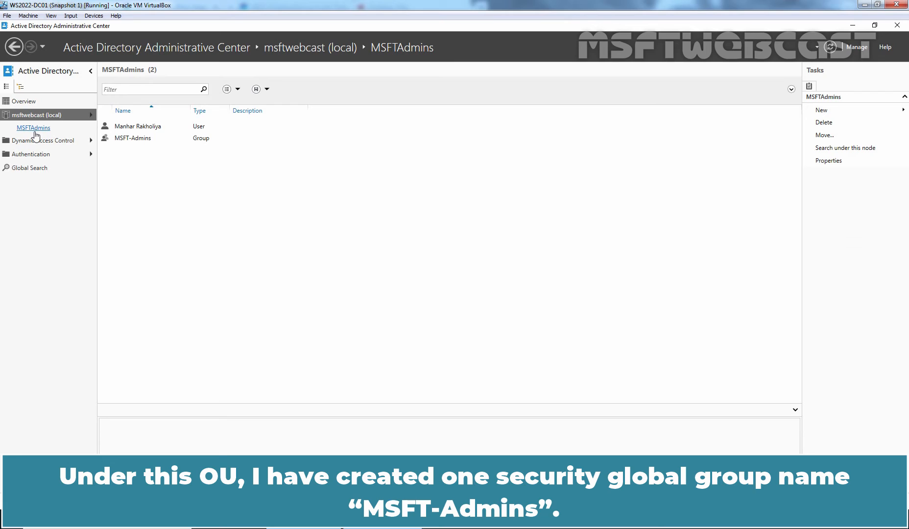
mouse_move(129, 149)
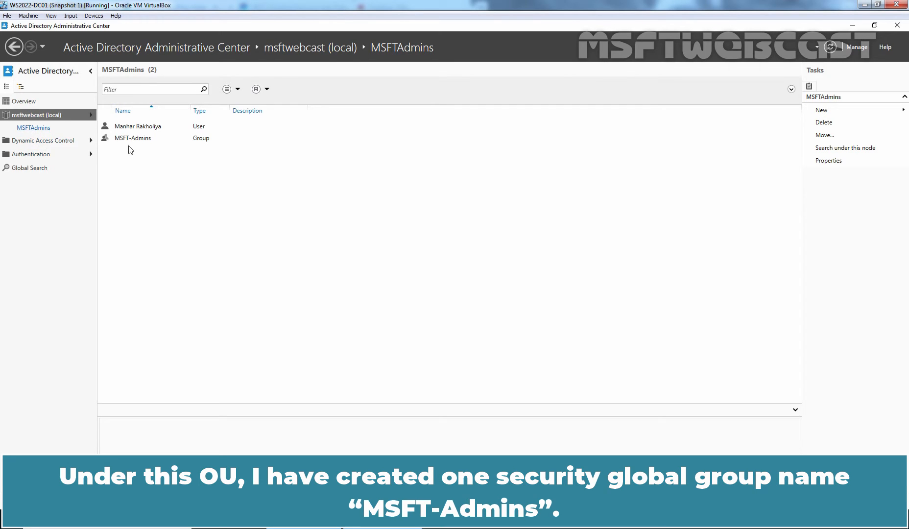
mouse_move(111, 145)
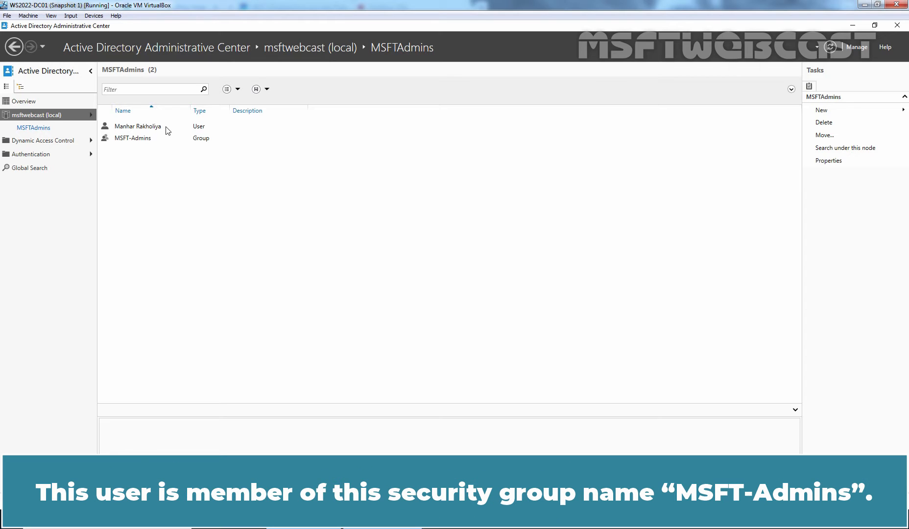
mouse_move(129, 149)
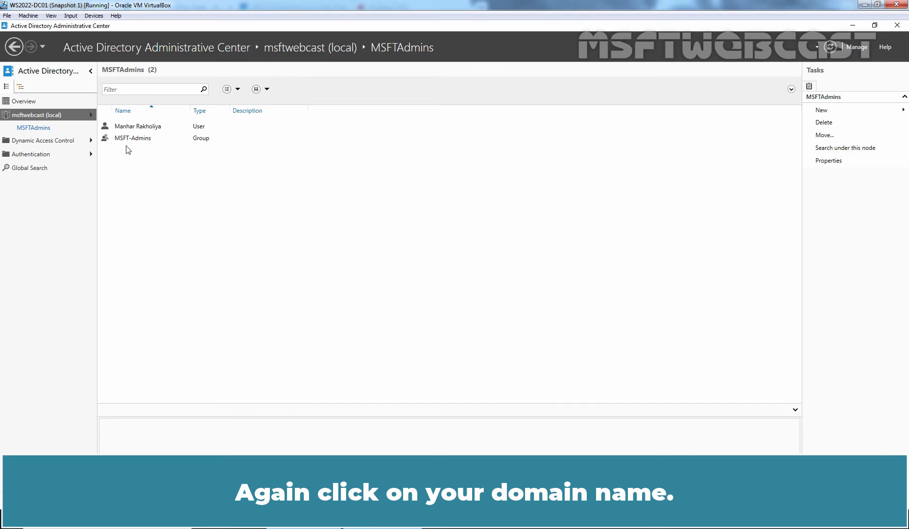
- Navigate the msftwebcast domain into System > Password Settings Container
left_click(33, 115)
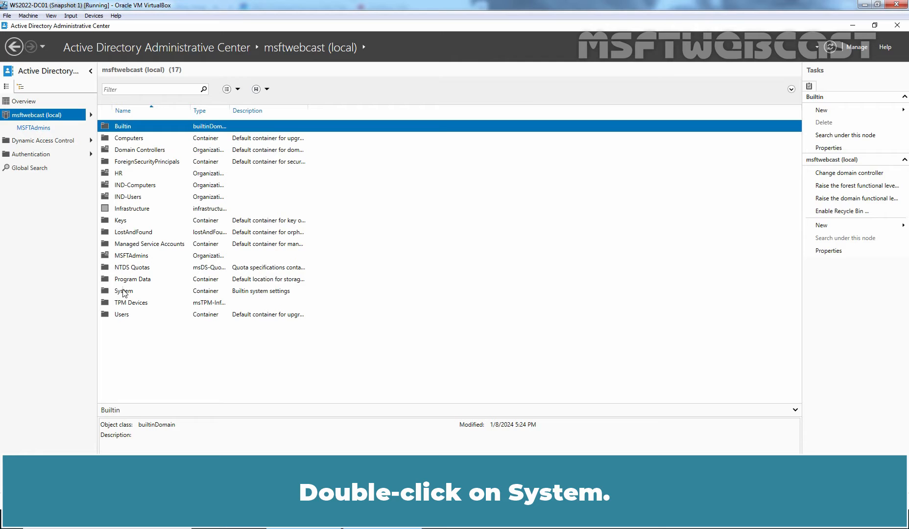
double_click(123, 291)
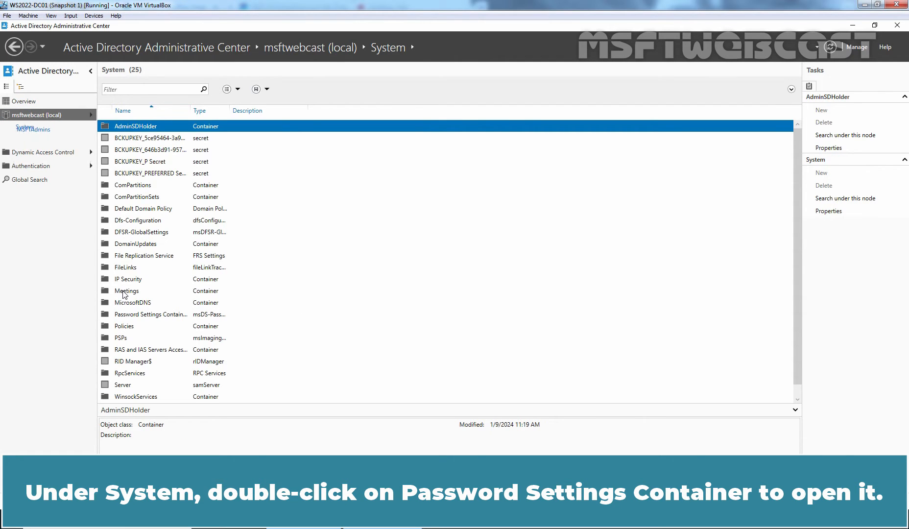
double_click(137, 315)
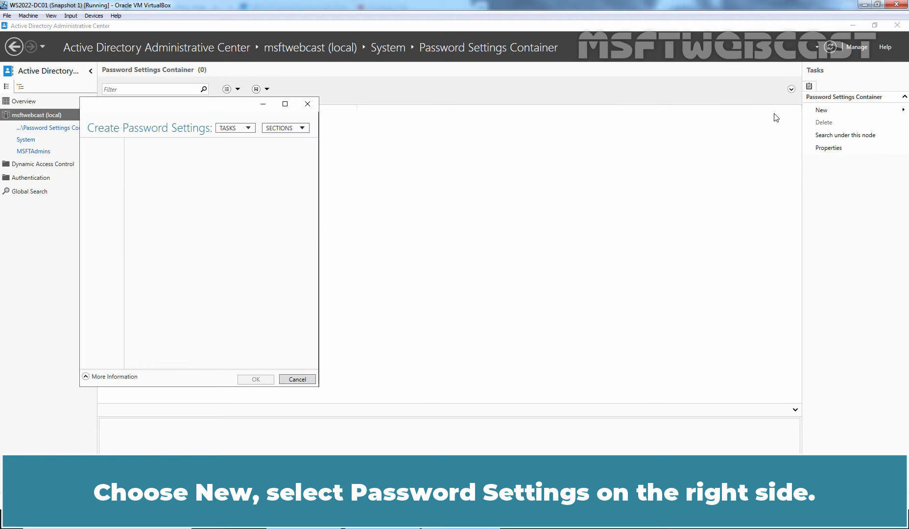
- Maximize the Create Password Settings form to fill the window
left_click(478, 104)
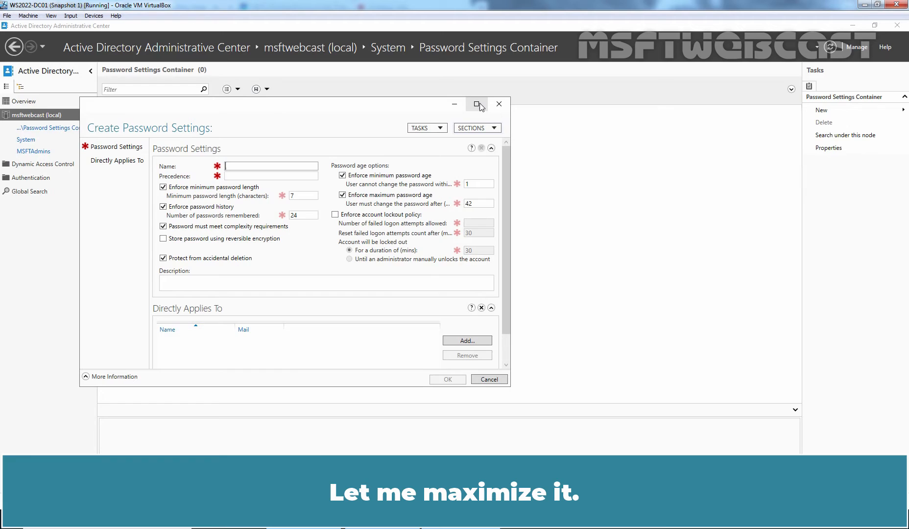
left_click(477, 103)
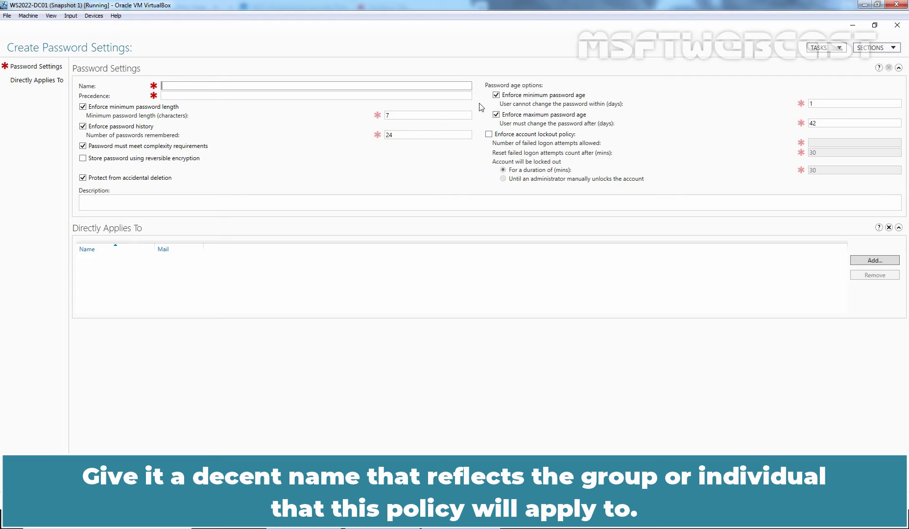
- Name the new PSO Server-Admin-PSO with precedence 1
type("Server-Admin-PSO")
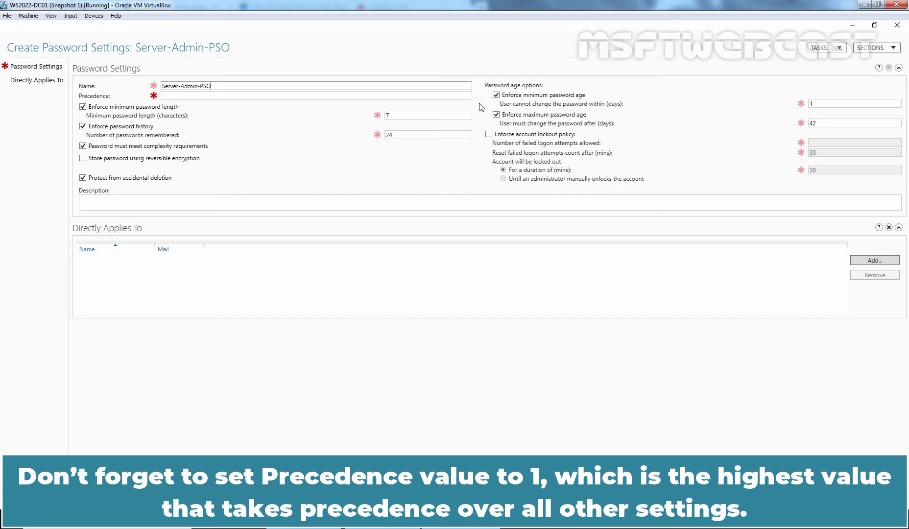
type("1")
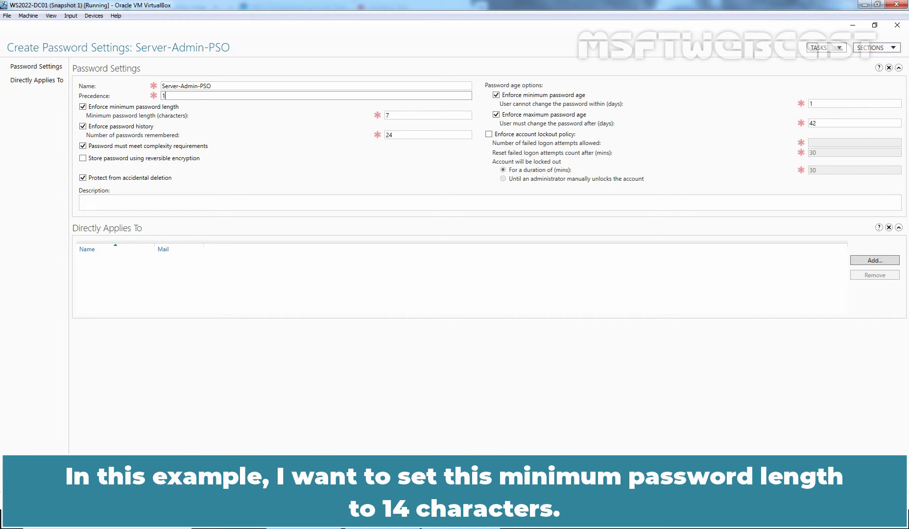
- Set minimum password length 14 and password history to 50 remembered passwords
left_click(427, 116)
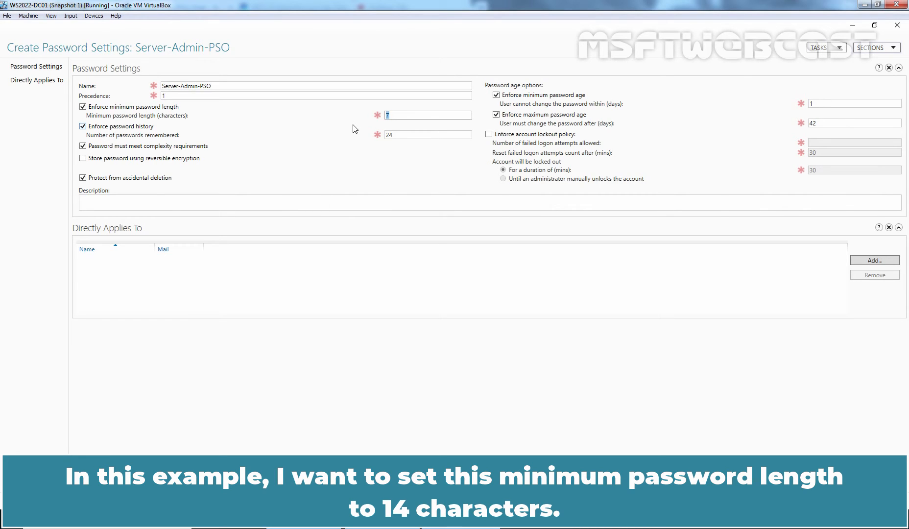
type("14")
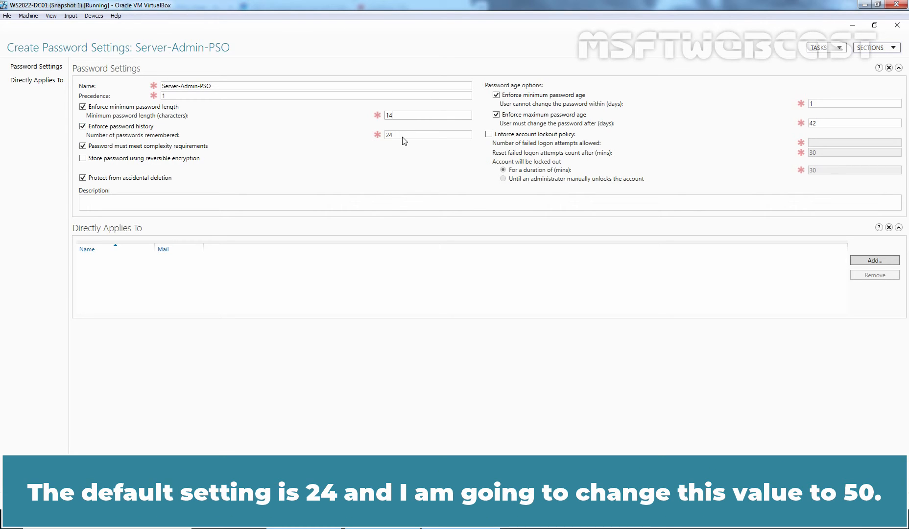
type("5")
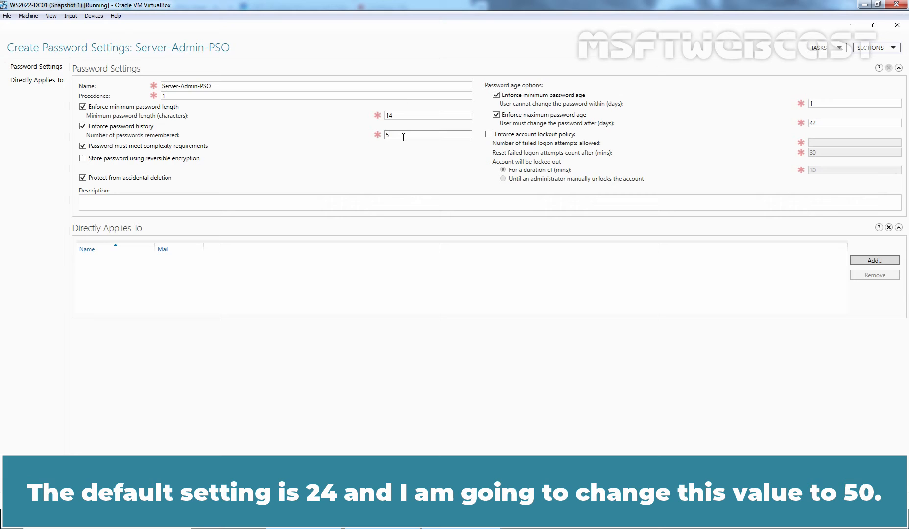
type("50")
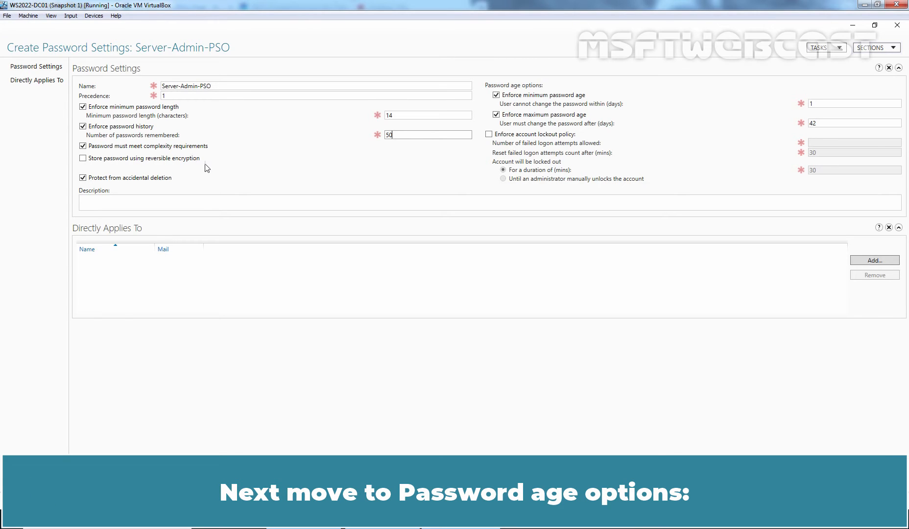
mouse_move(542, 93)
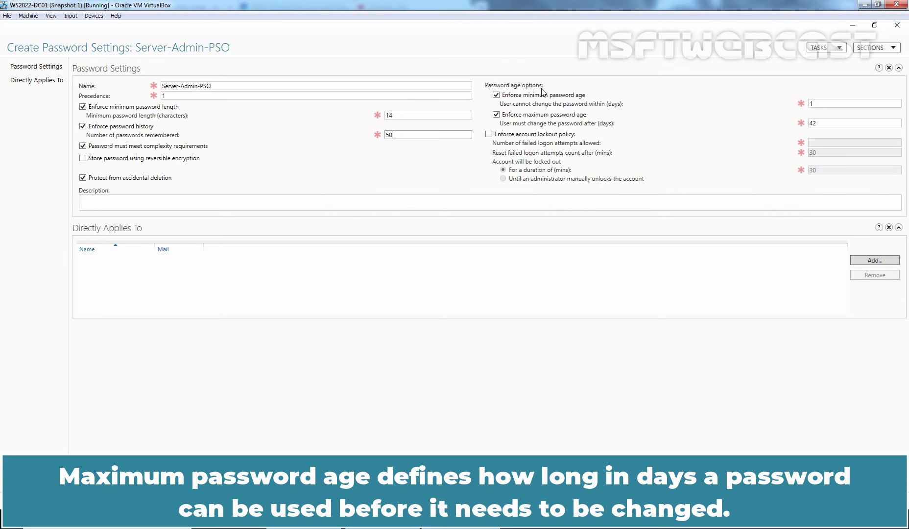
mouse_move(635, 129)
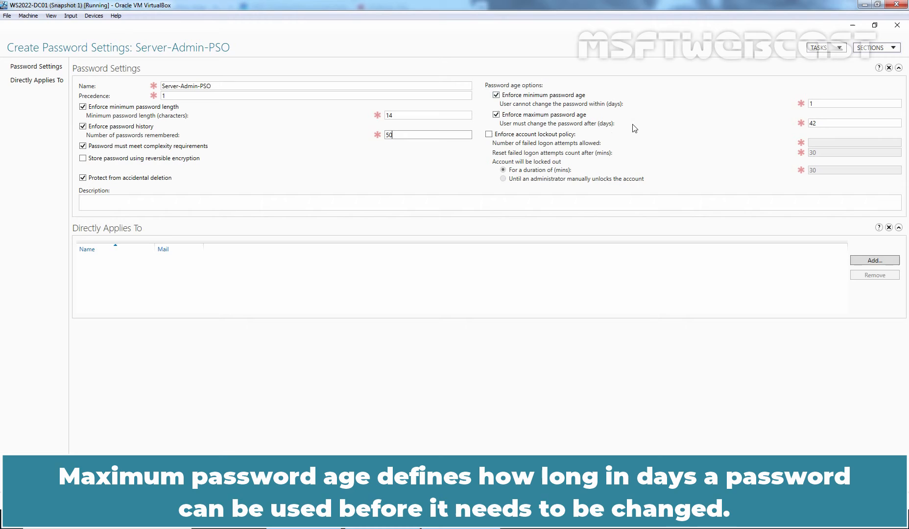
mouse_move(634, 129)
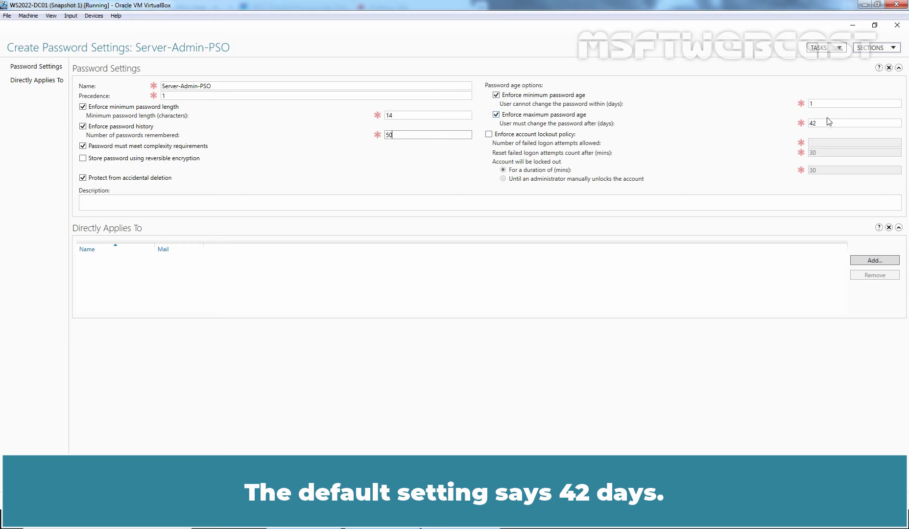
- Set maximum password age 15 days and enforce lockout after 3 failed logon attempts
left_click(852, 123)
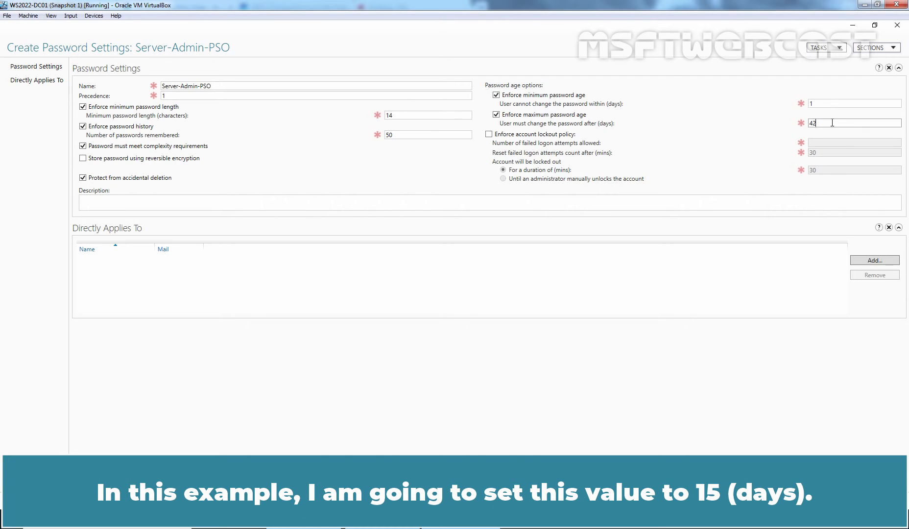
type("15")
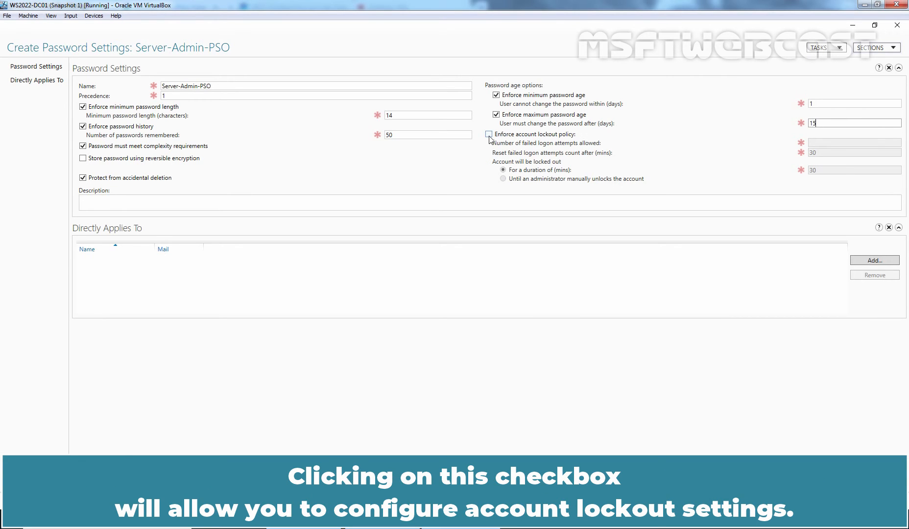
left_click(490, 135)
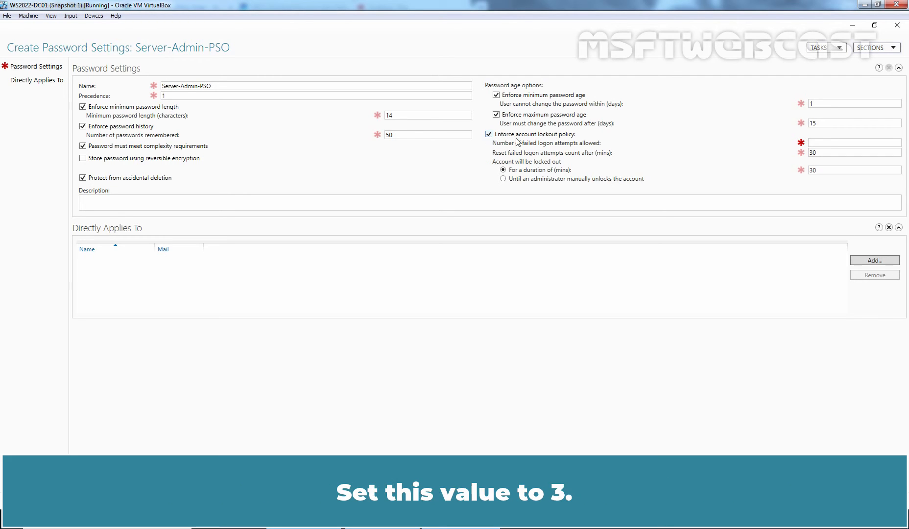
type("3")
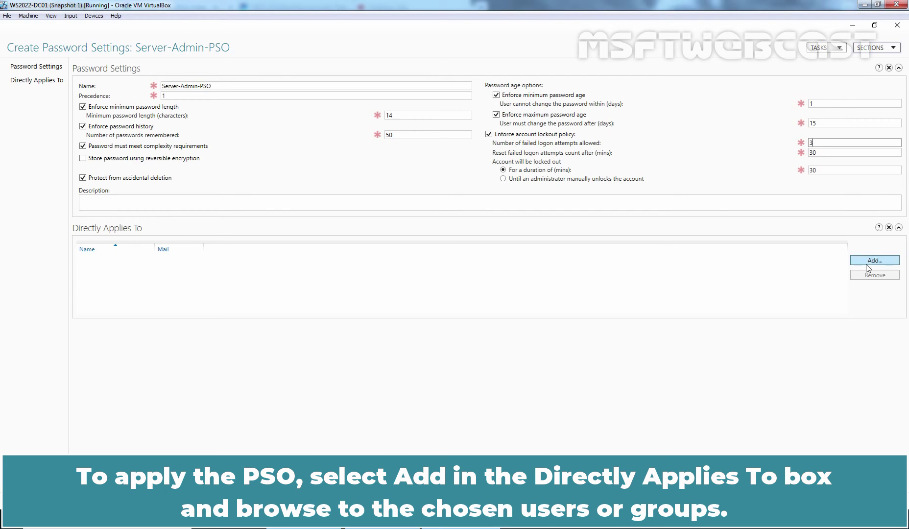
- Add the MSFT-Admins group under Directly Applies To, resolving it from 'msft'
left_click(875, 260)
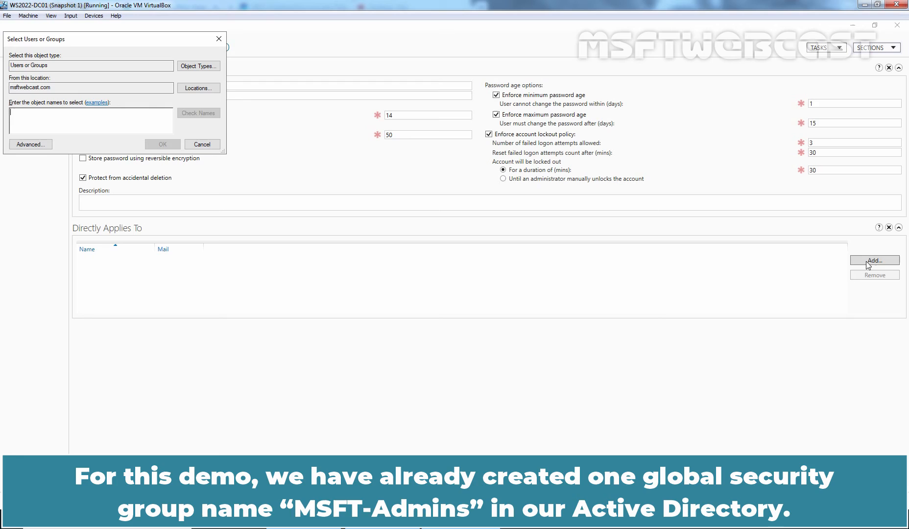
type("msft")
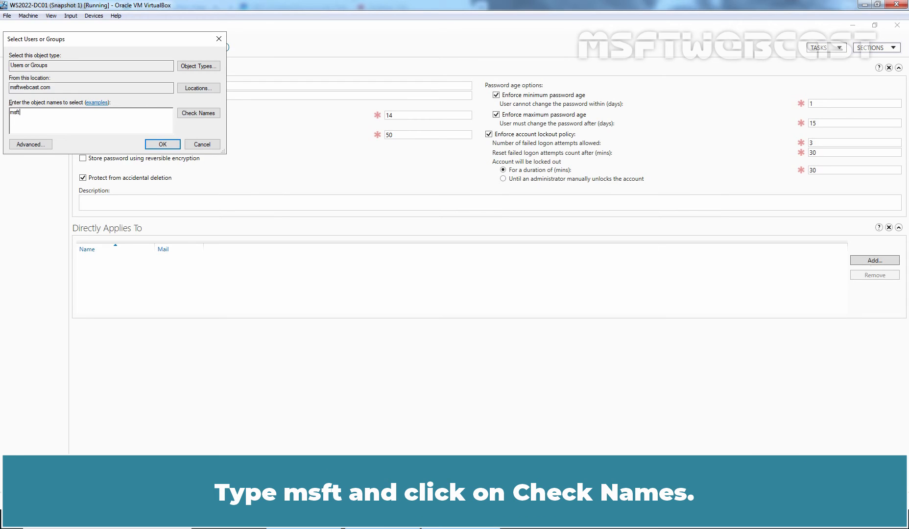
left_click(198, 113)
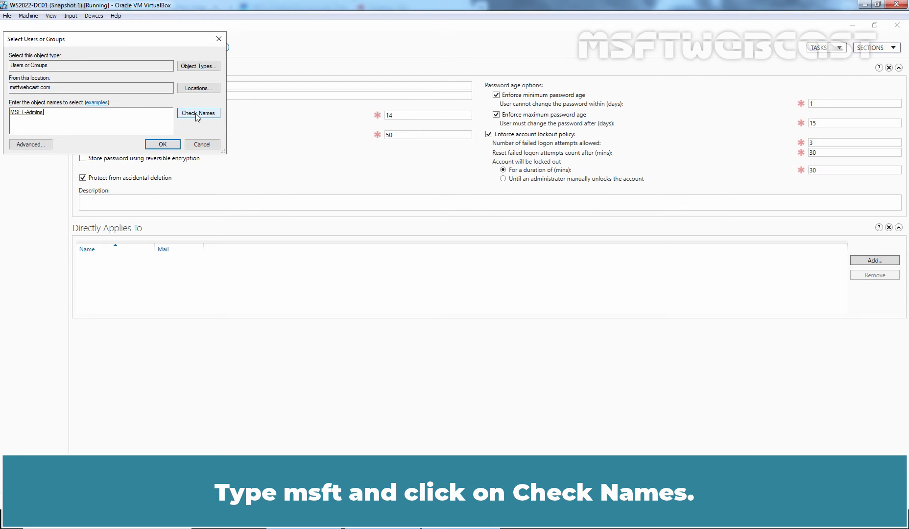
left_click(198, 113)
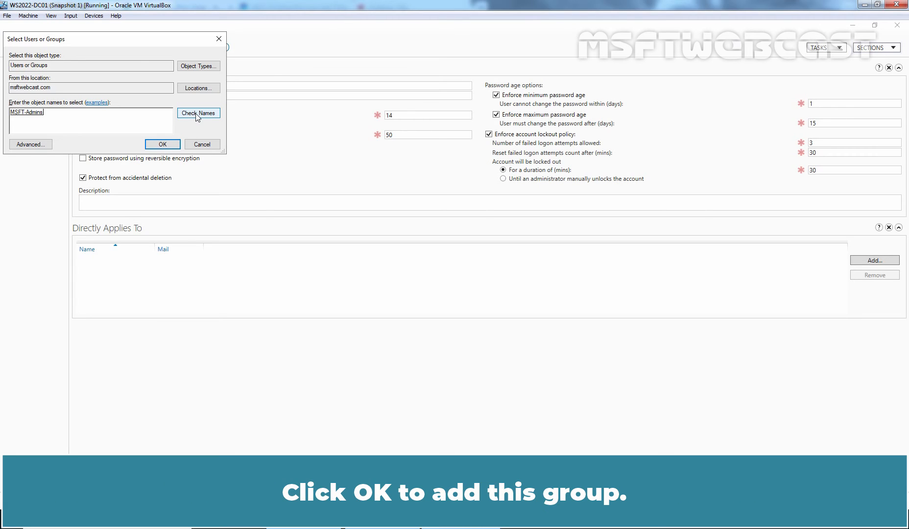
left_click(163, 144)
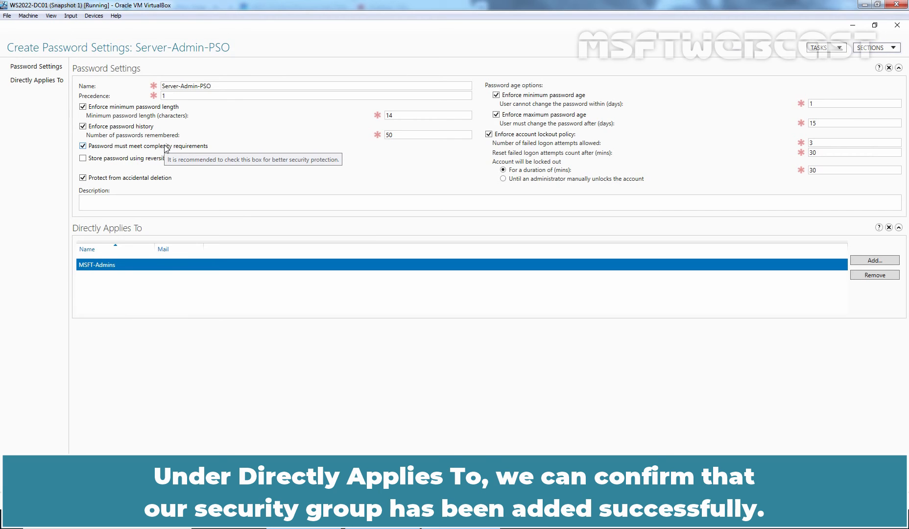
mouse_move(99, 274)
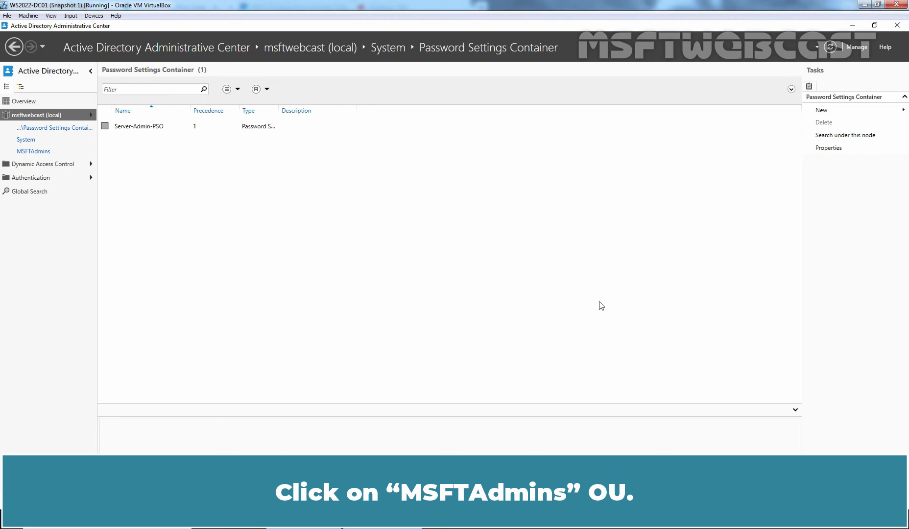
left_click(33, 151)
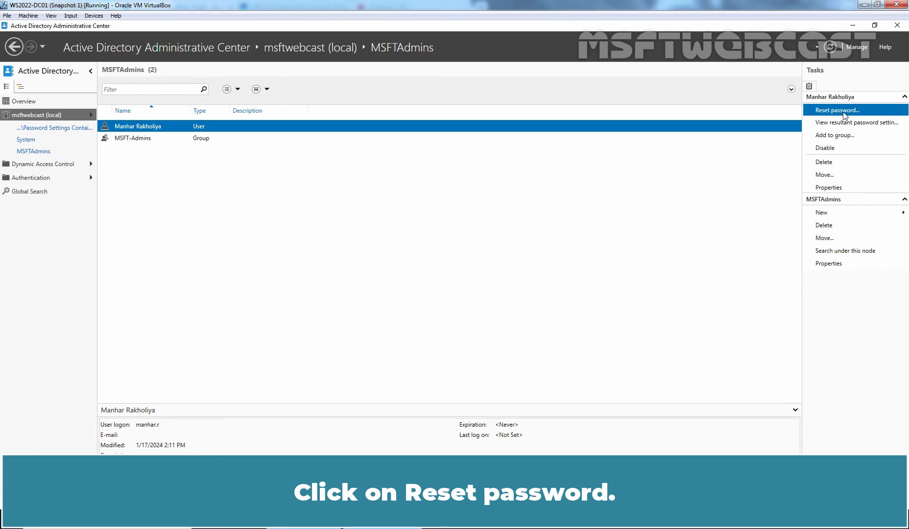
left_click(838, 109)
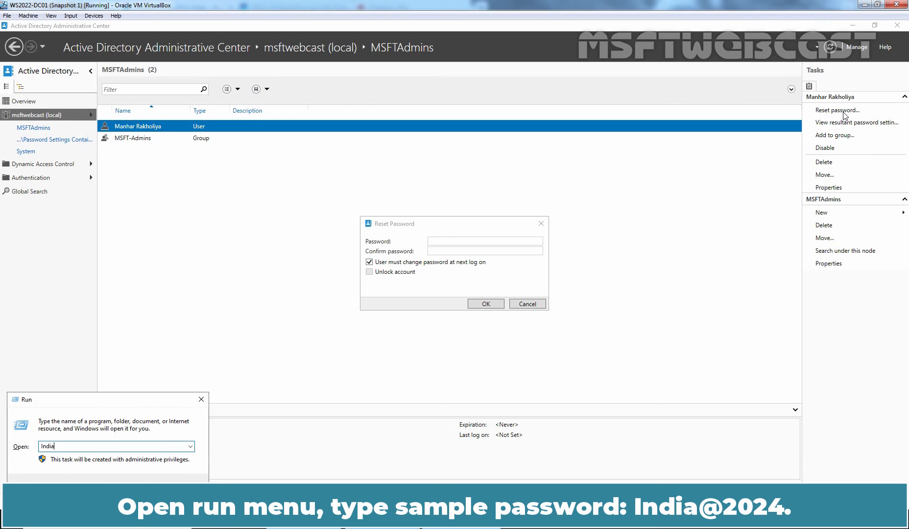
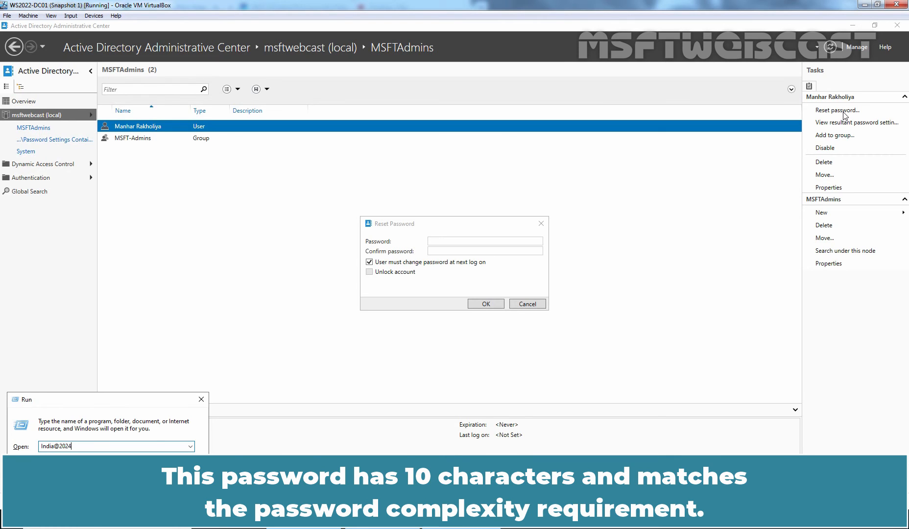
triple_click(74, 447)
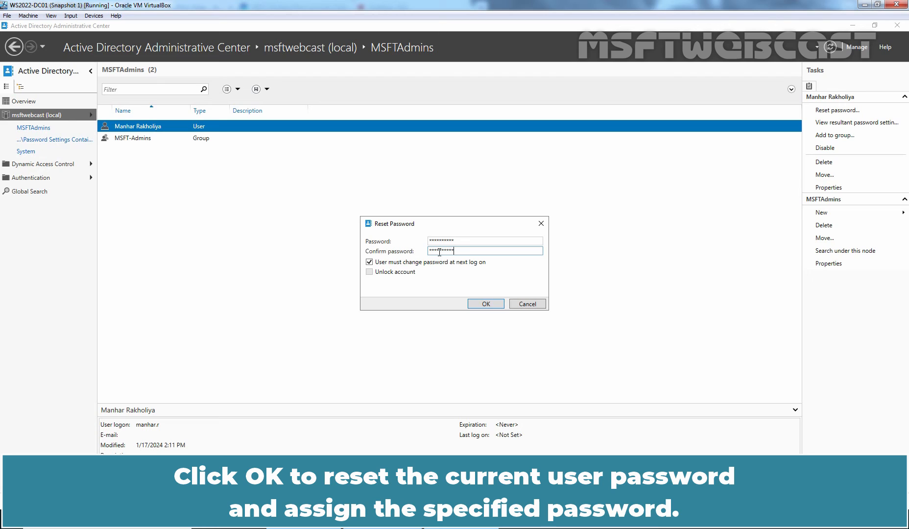
left_click(486, 303)
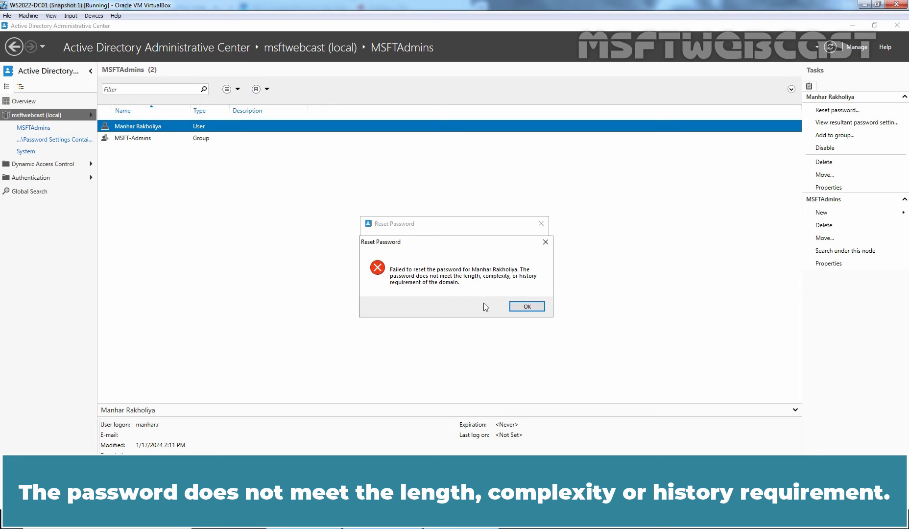
left_click(527, 307)
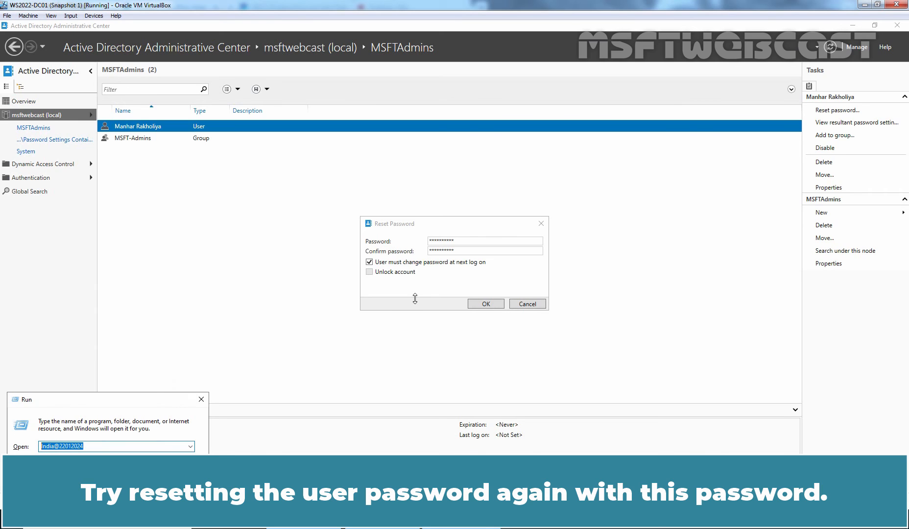
mouse_move(439, 268)
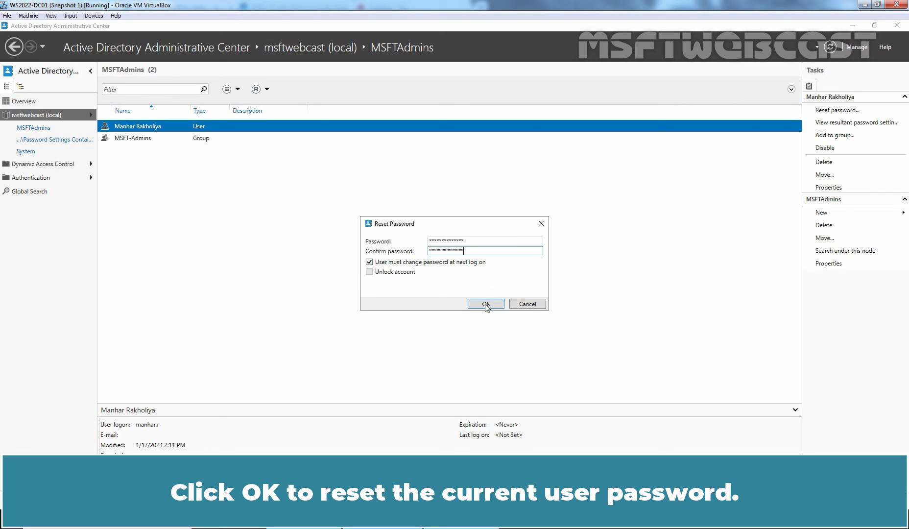
left_click(486, 304)
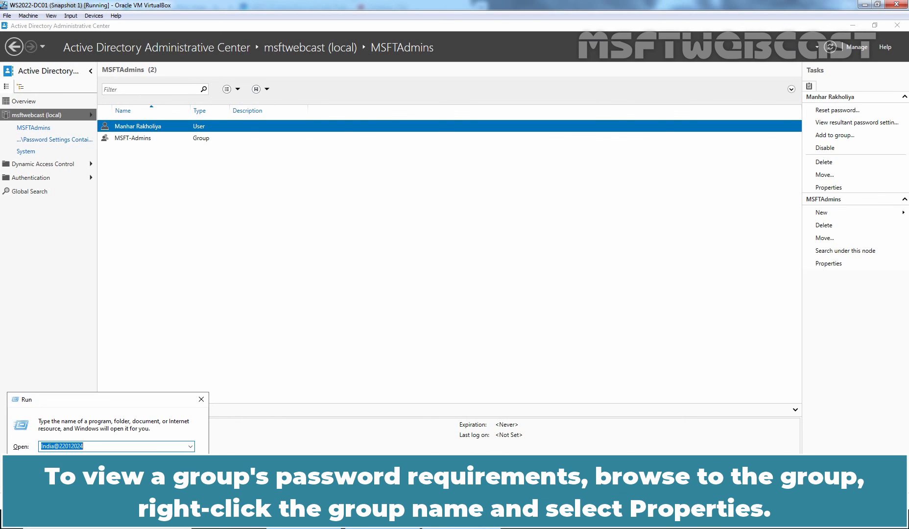
- View MSFT-Admins group properties' Password Settings listing Server-Admin-PSO with precedence 1
left_click(201, 400)
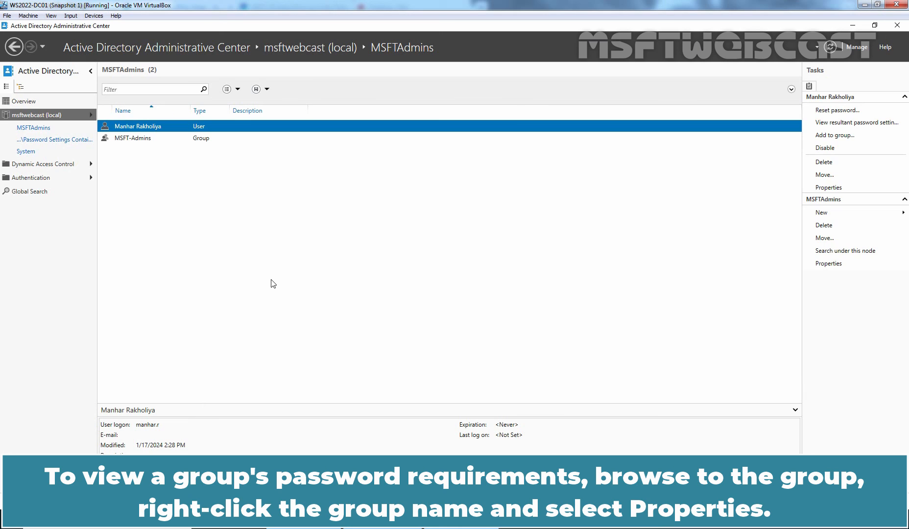
mouse_move(128, 143)
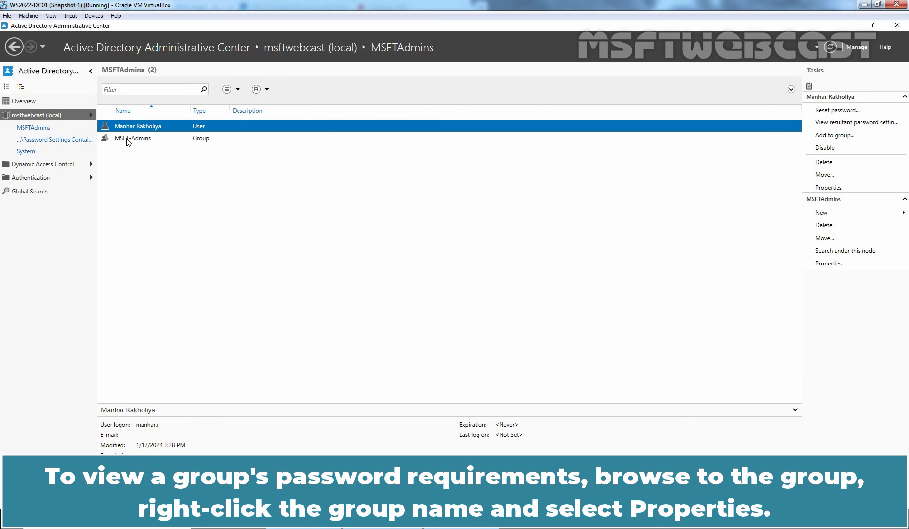
right_click(129, 138)
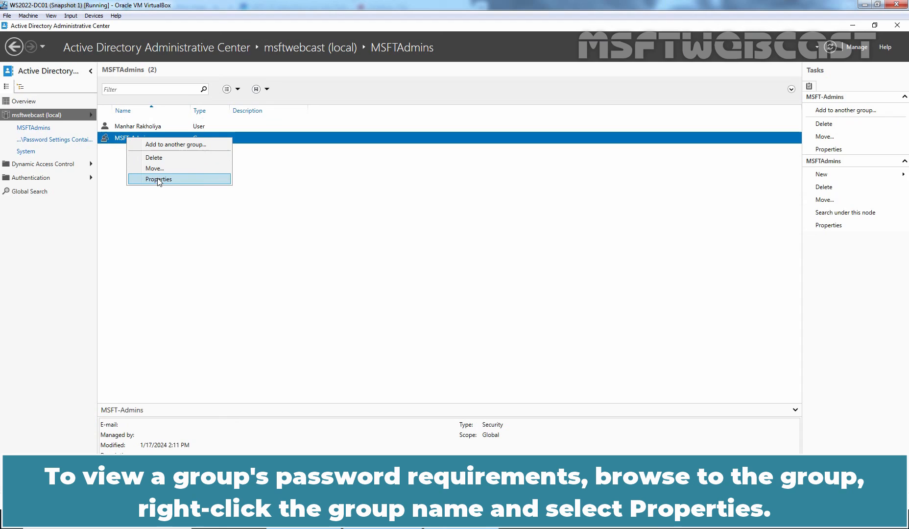
left_click(159, 179)
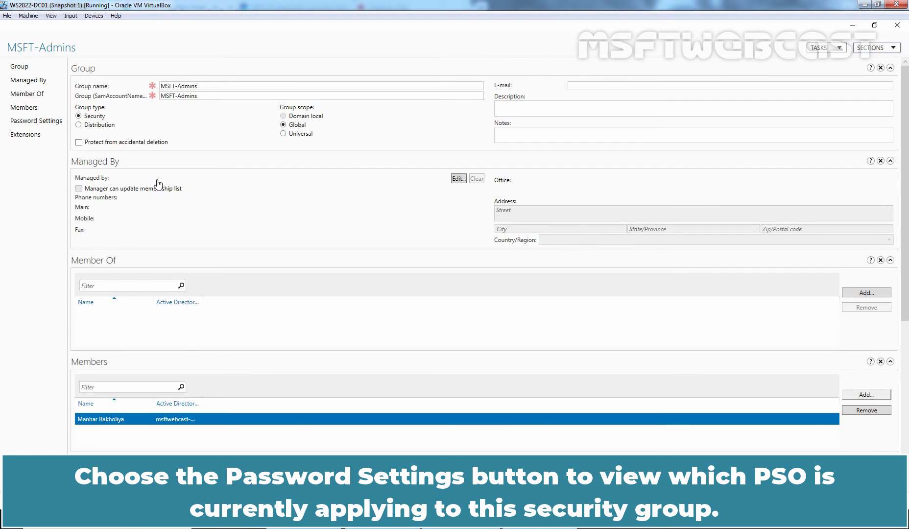
mouse_move(146, 171)
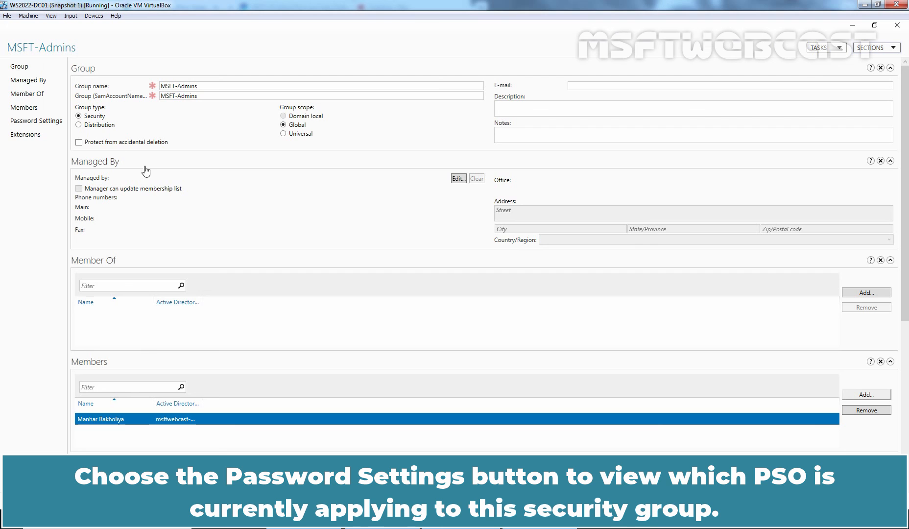
left_click(37, 120)
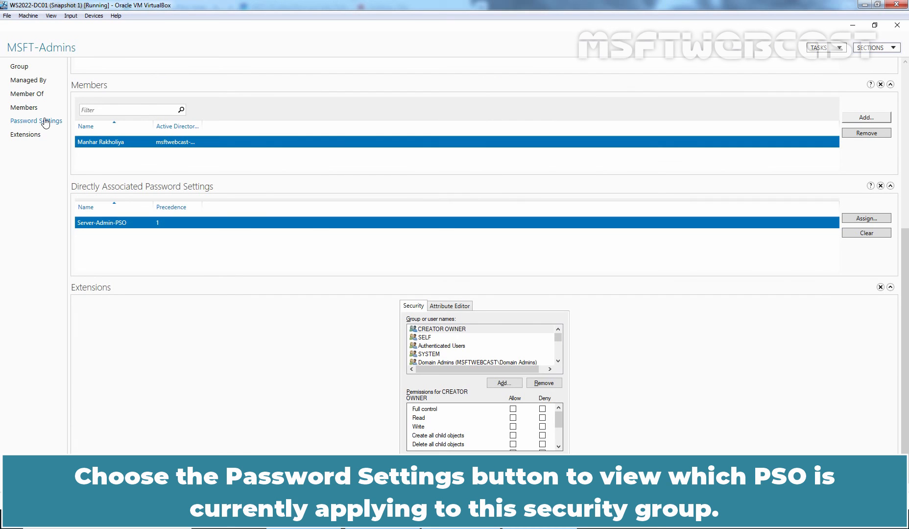